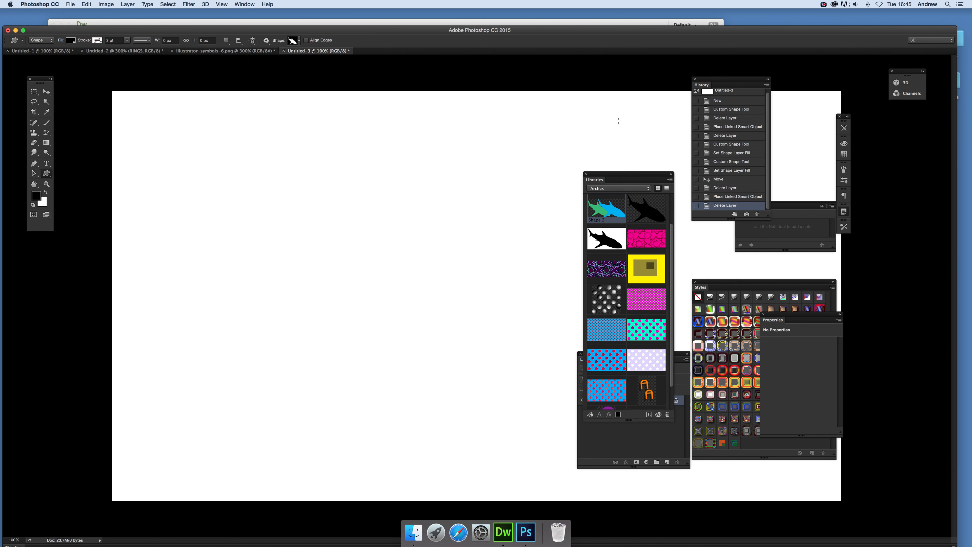
{"action": "mouse_move", "coordinate": [329, 5]}
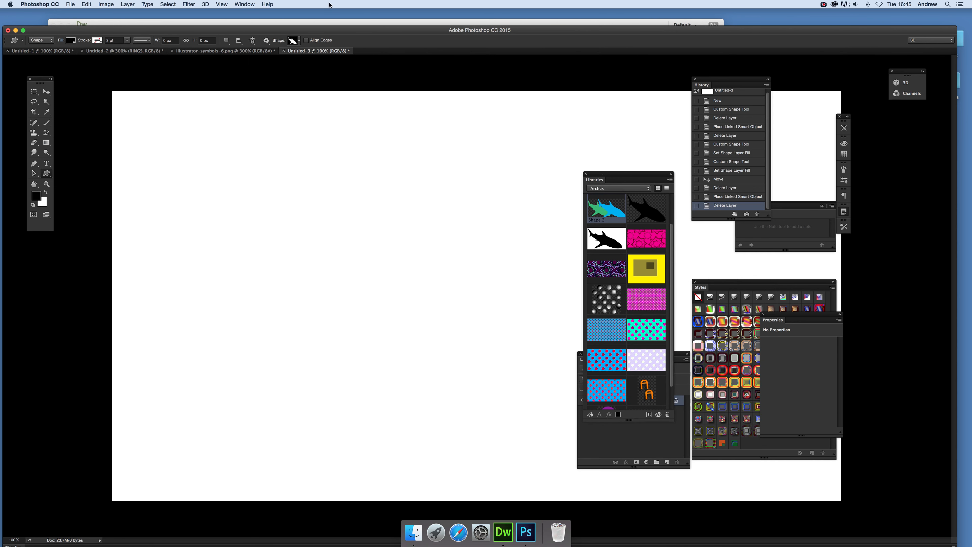
{"action": "mouse_move", "coordinate": [47, 177]}
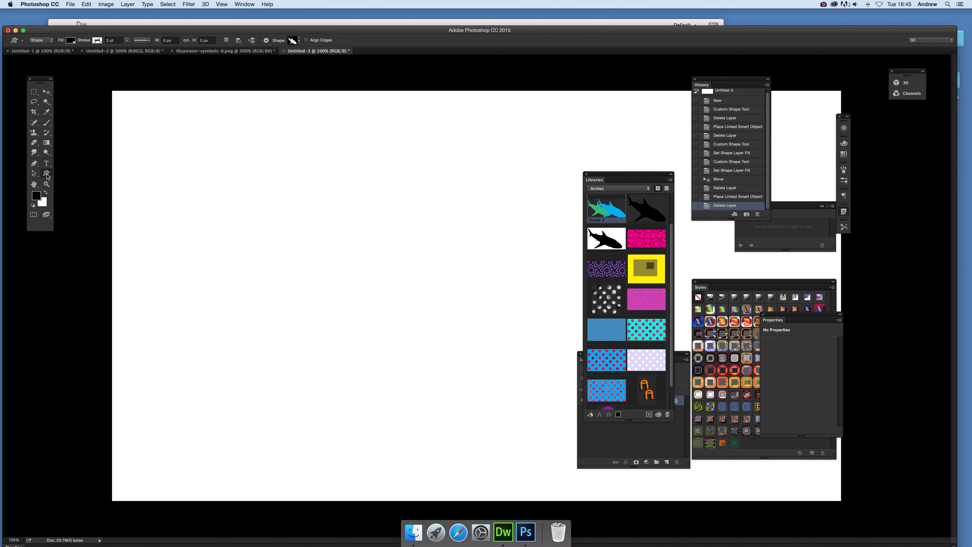
- Switch the Custom Shape Tool to Pixels mode and bring up the shape picker for the shark
{"action": "left_click", "coordinate": [47, 173]}
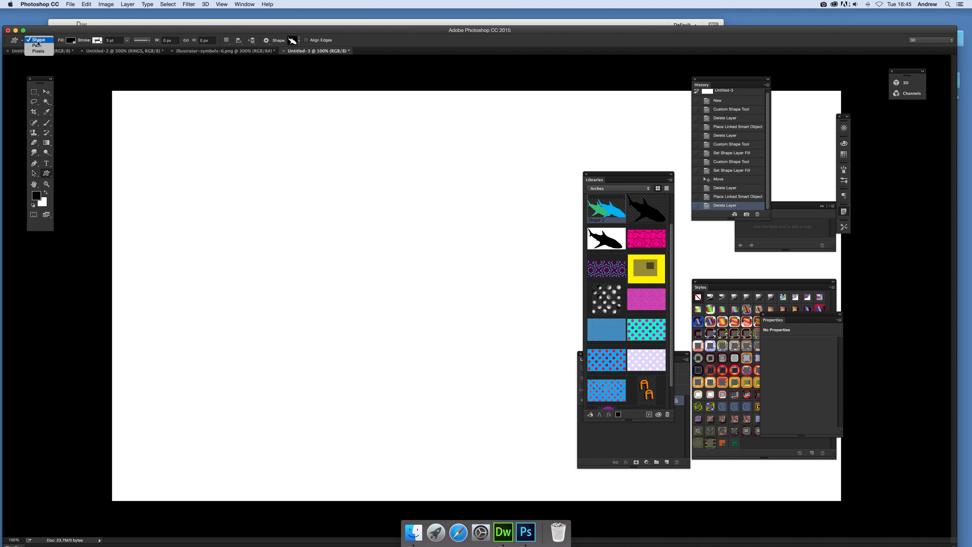
{"action": "left_click", "coordinate": [38, 50]}
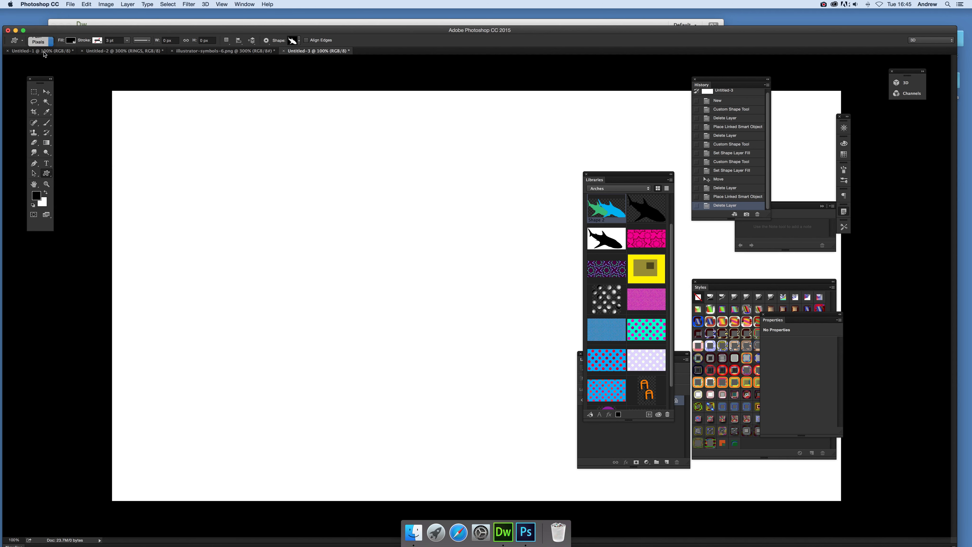
{"action": "left_click", "coordinate": [246, 41]}
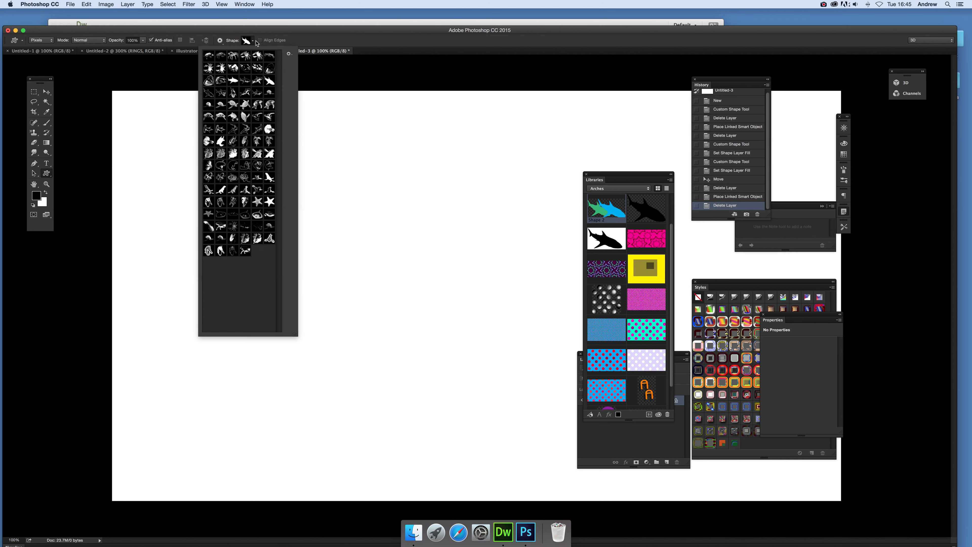
{"action": "mouse_move", "coordinate": [241, 185]}
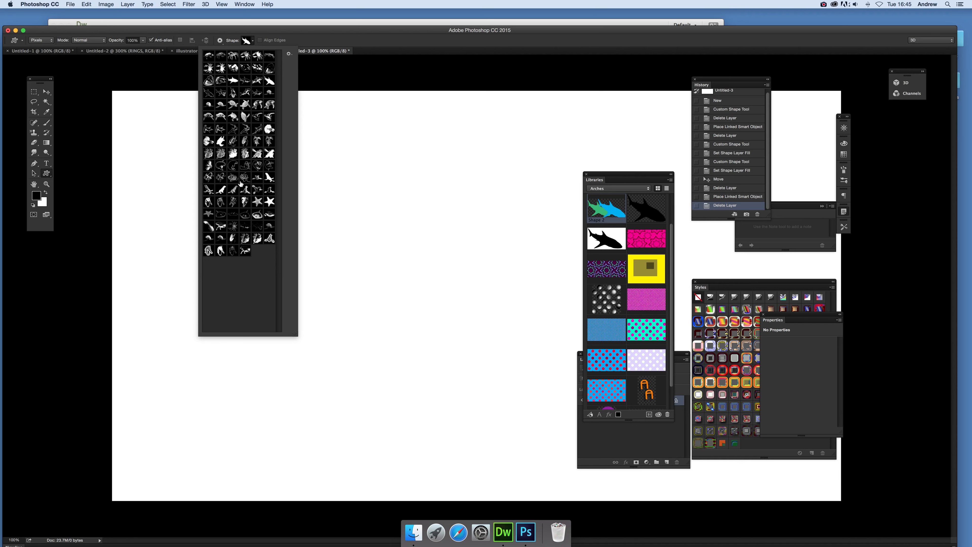
{"action": "mouse_move", "coordinate": [234, 179]}
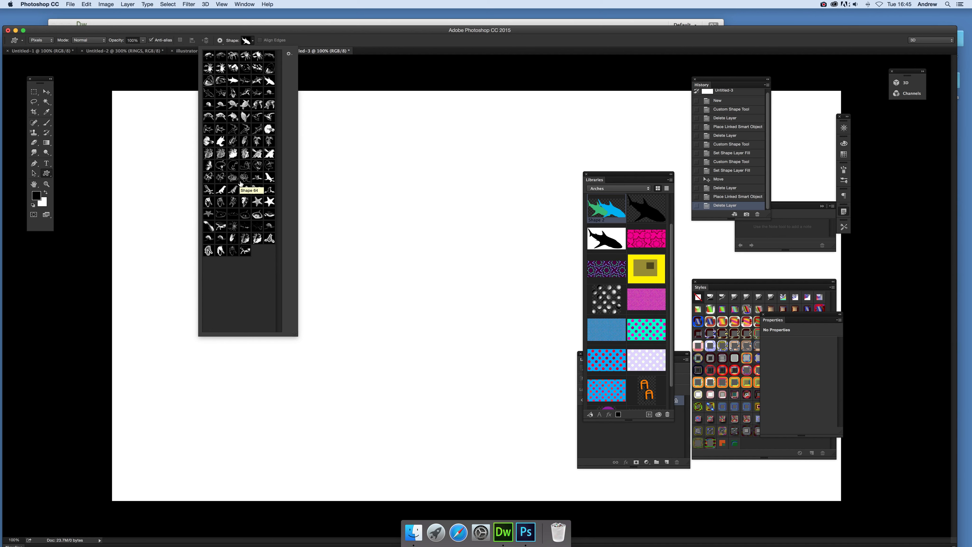
{"action": "mouse_move", "coordinate": [404, 45]}
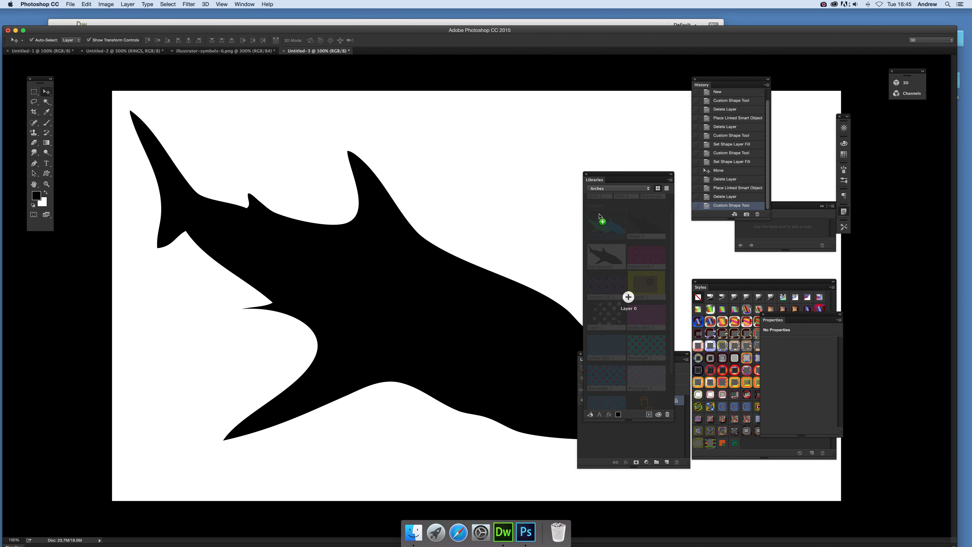
- Store the black shark silhouette as a Libraries asset, then clear it from the canvas
{"action": "left_click", "coordinate": [657, 189]}
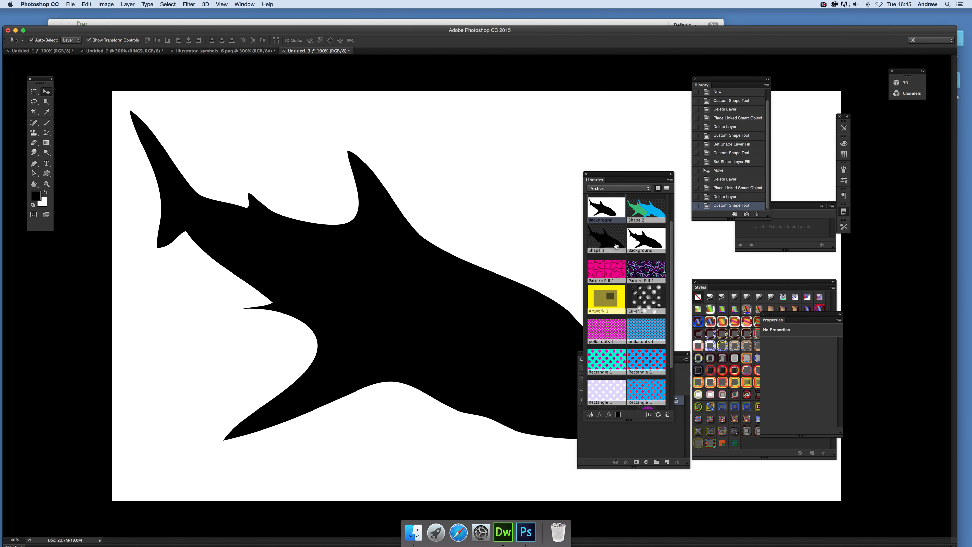
{"action": "mouse_move", "coordinate": [604, 206]}
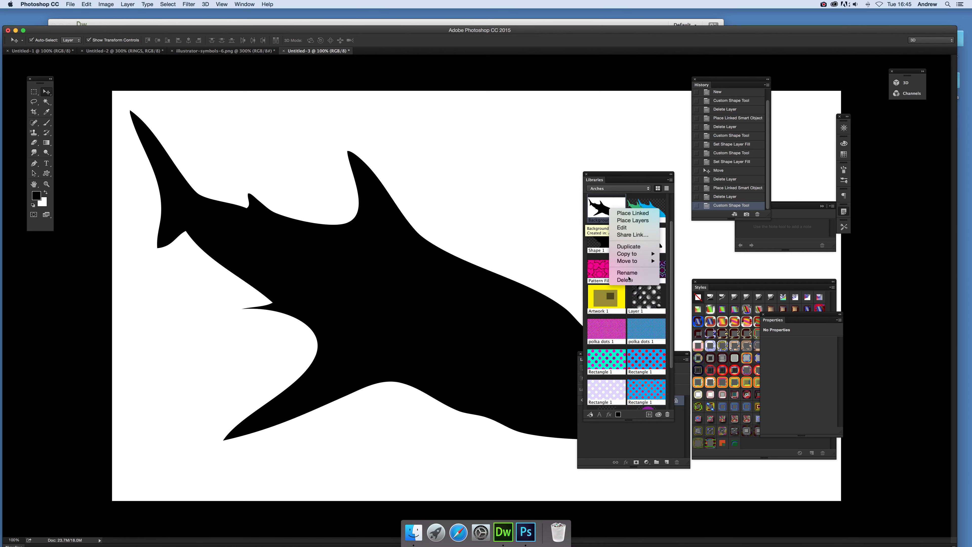
{"action": "mouse_move", "coordinate": [627, 273]}
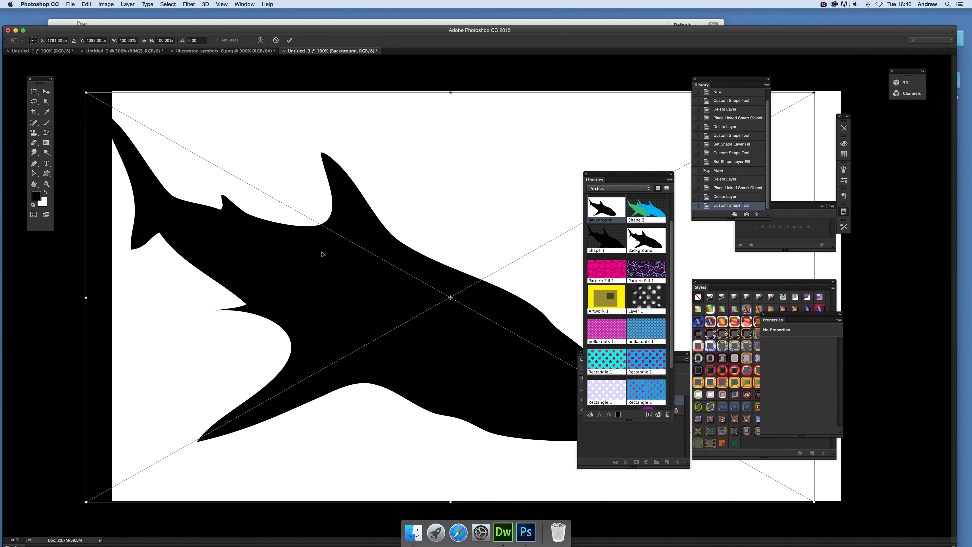
{"action": "left_click", "coordinate": [34, 91]}
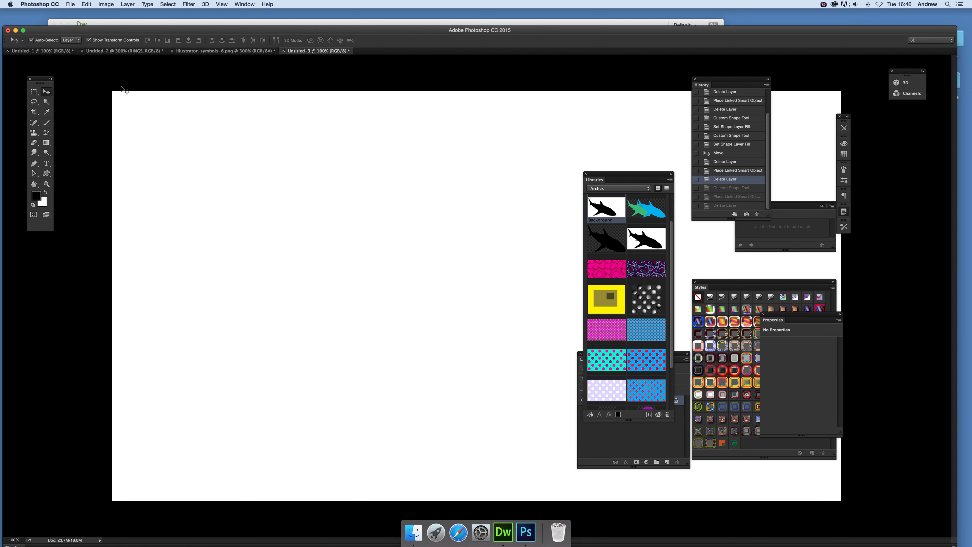
- Add the second black shark as library asset Shape 2 and remove it from the document
{"action": "left_click", "coordinate": [46, 173]}
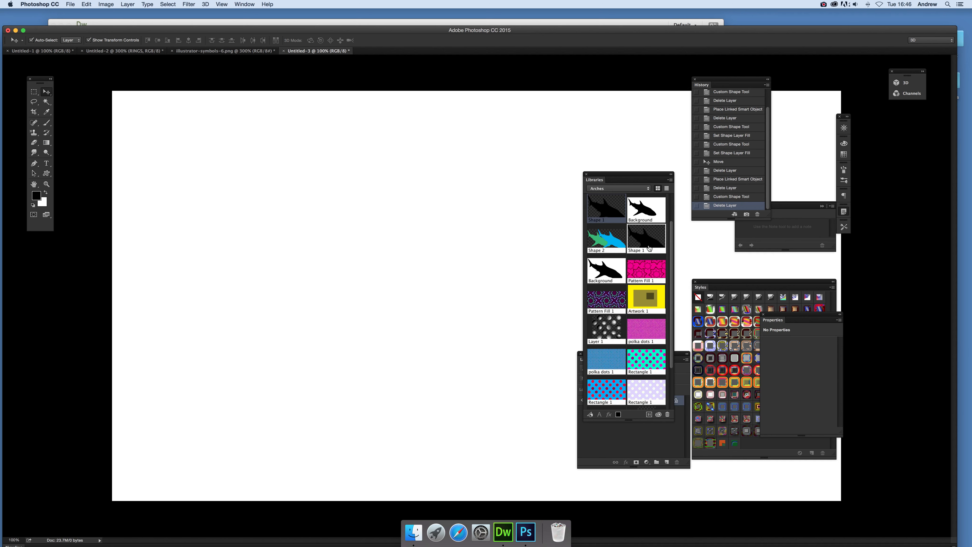
{"action": "mouse_move", "coordinate": [647, 236]}
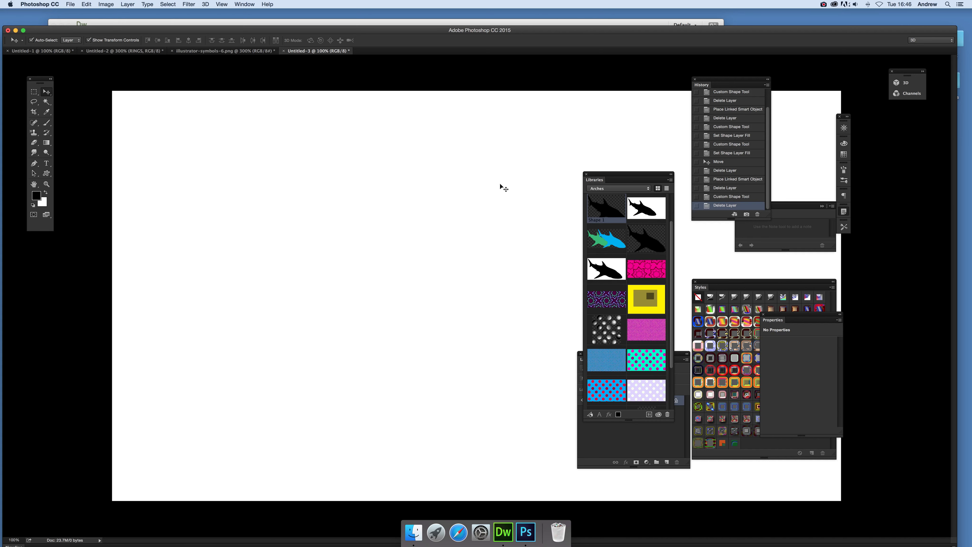
{"action": "mouse_move", "coordinate": [298, 238]}
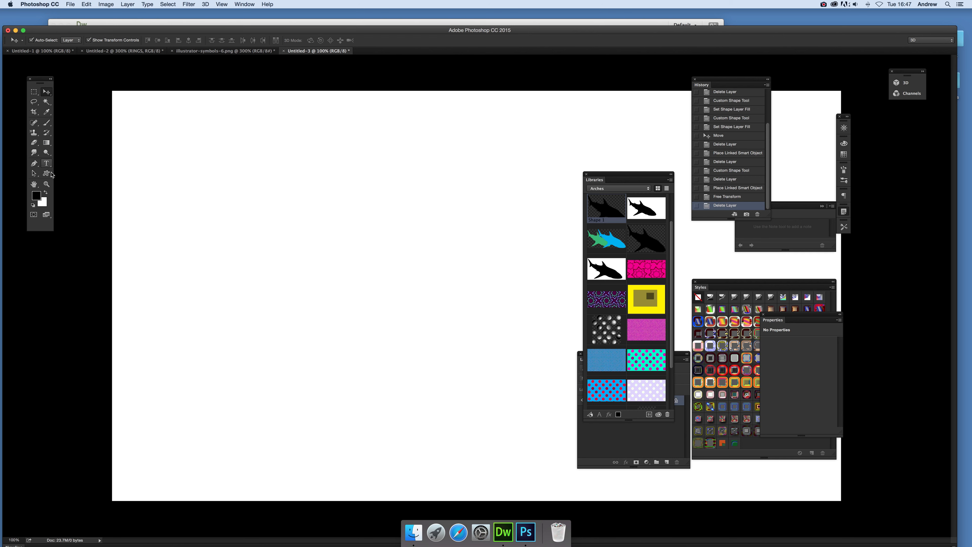
- Switch to Shape mode and fill a shark light blue from the options-bar Fill swatch
{"action": "left_click", "coordinate": [46, 163]}
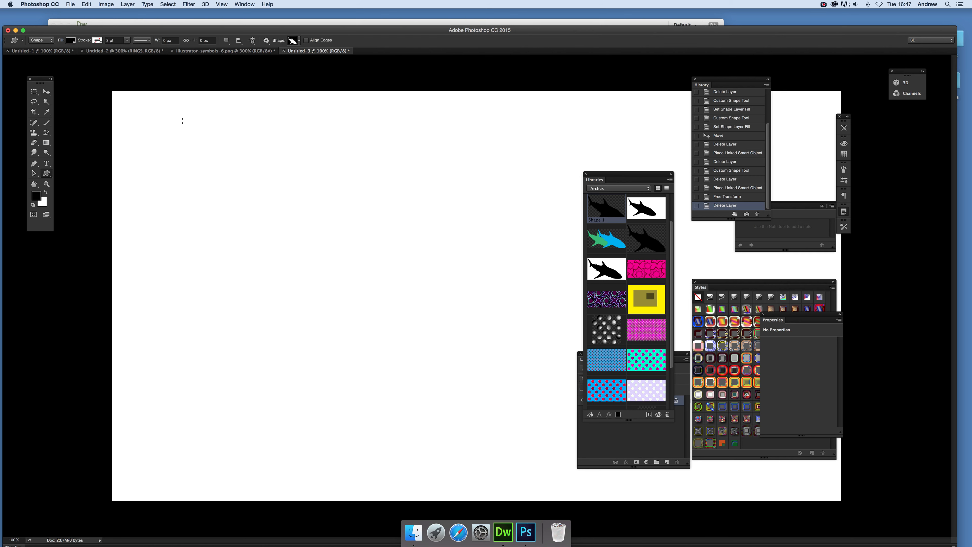
{"action": "mouse_move", "coordinate": [242, 104]}
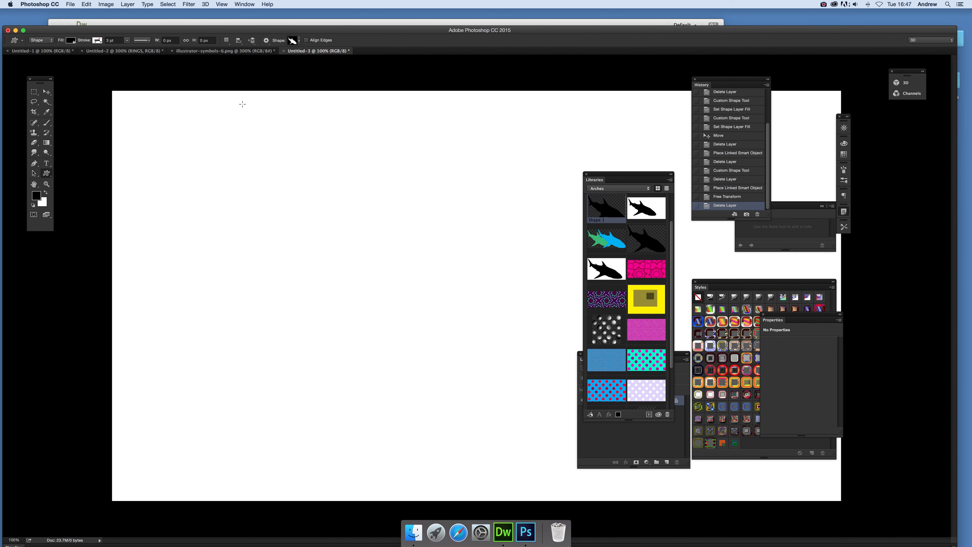
{"action": "mouse_move", "coordinate": [153, 115]}
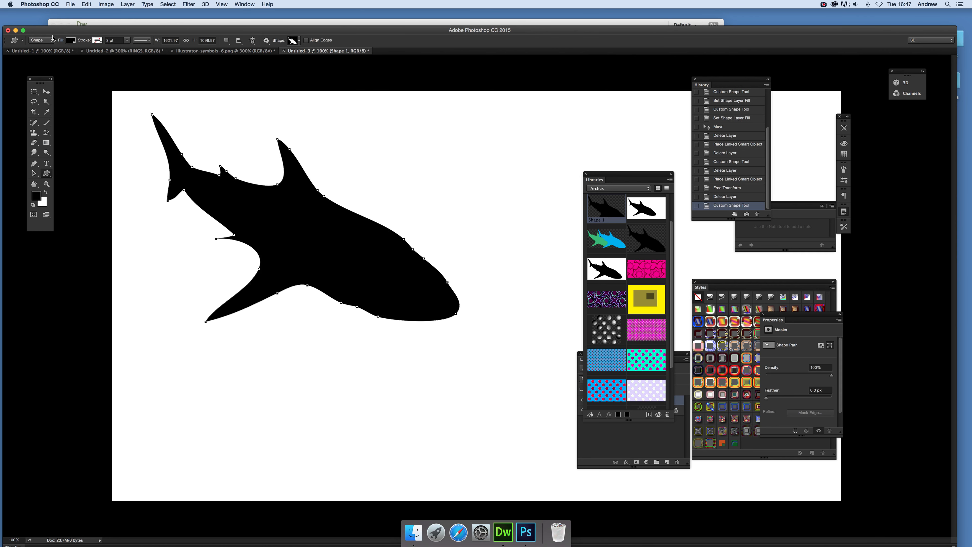
{"action": "left_click", "coordinate": [72, 40]}
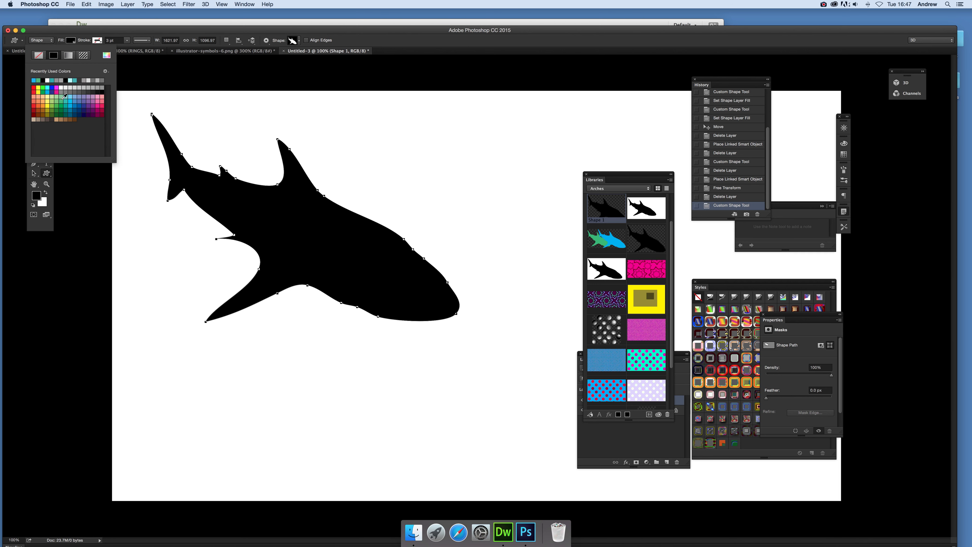
{"action": "left_click", "coordinate": [54, 88]}
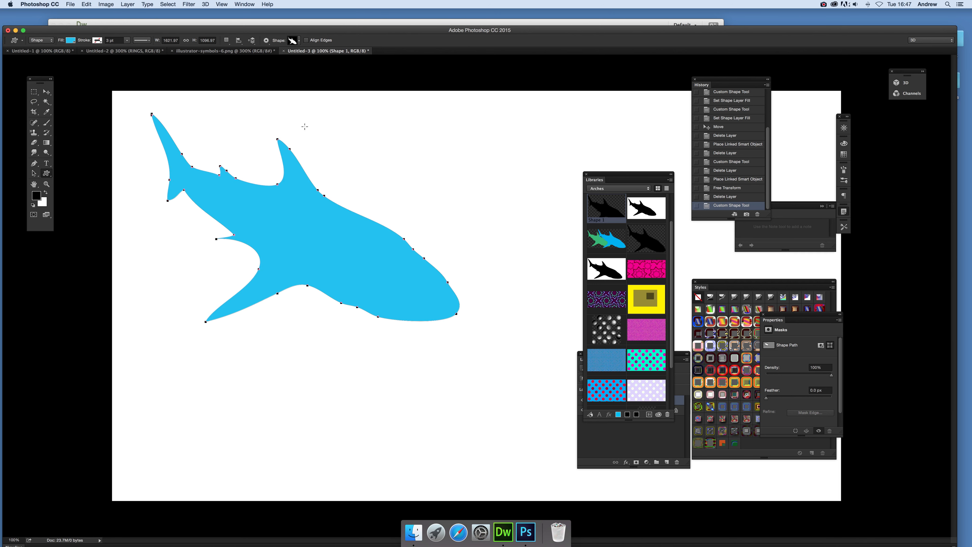
{"action": "left_click", "coordinate": [70, 40]}
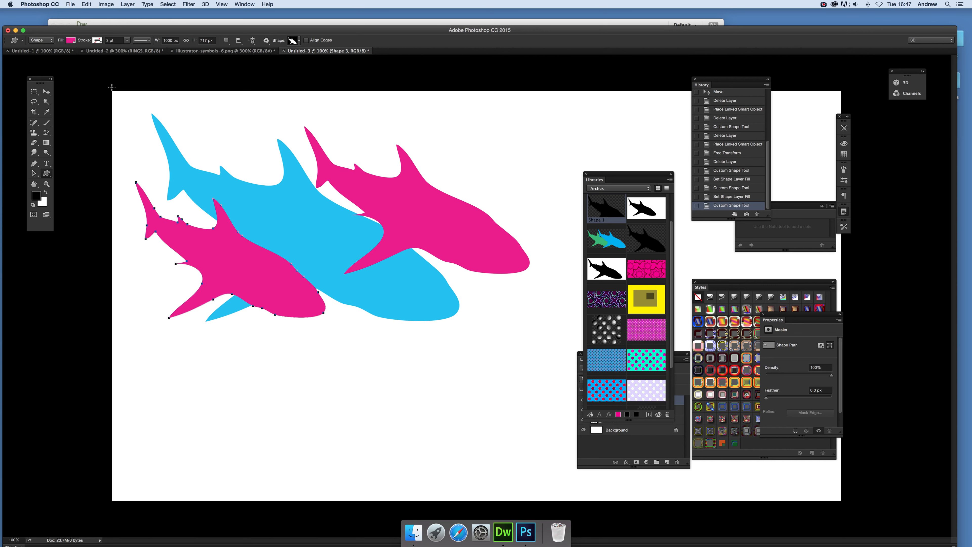
- Give the front shark a dark green Fill before saving the three-shark artwork to the library
{"action": "left_click", "coordinate": [69, 40]}
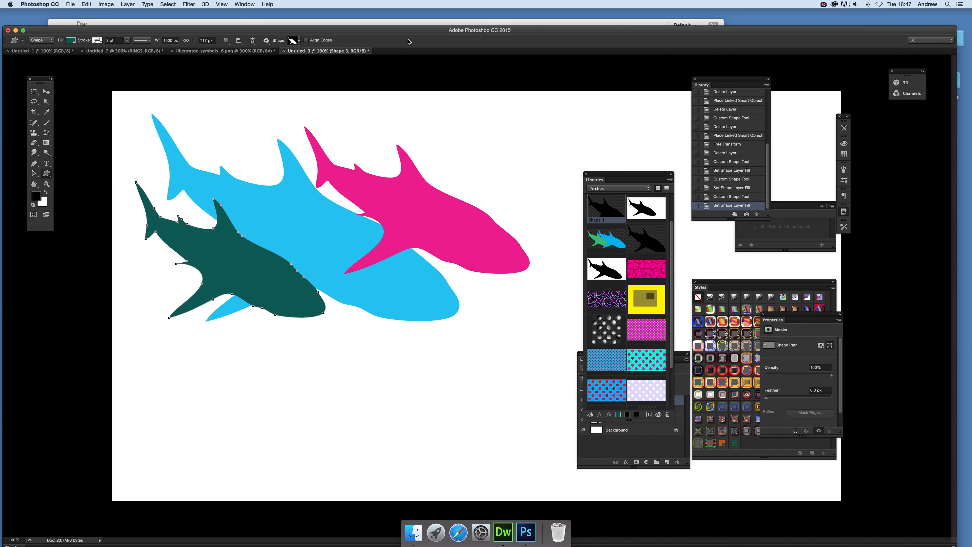
{"action": "left_click", "coordinate": [34, 91]}
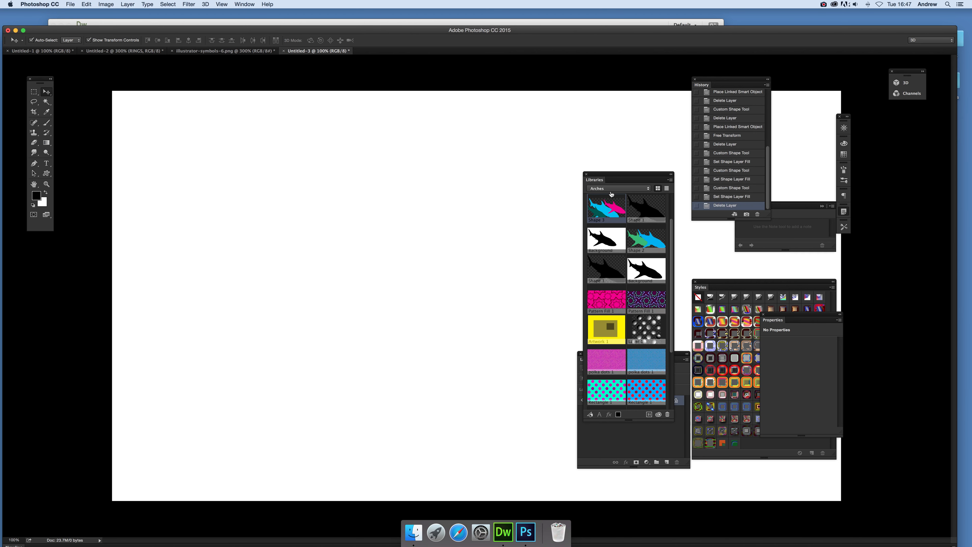
{"action": "mouse_move", "coordinate": [599, 207]}
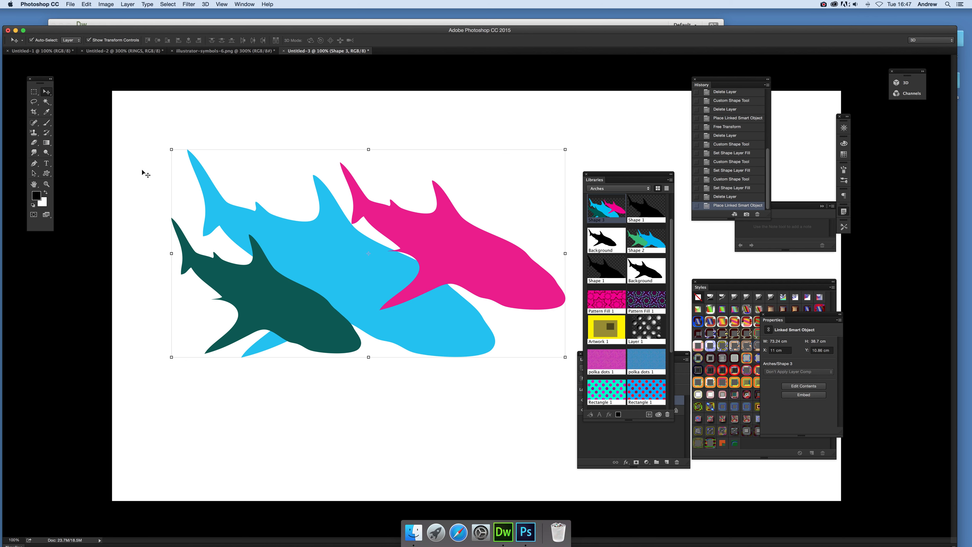
- Commit the Shape 3 library graphic placed on the canvas as a linked smart object
{"action": "left_click", "coordinate": [46, 162]}
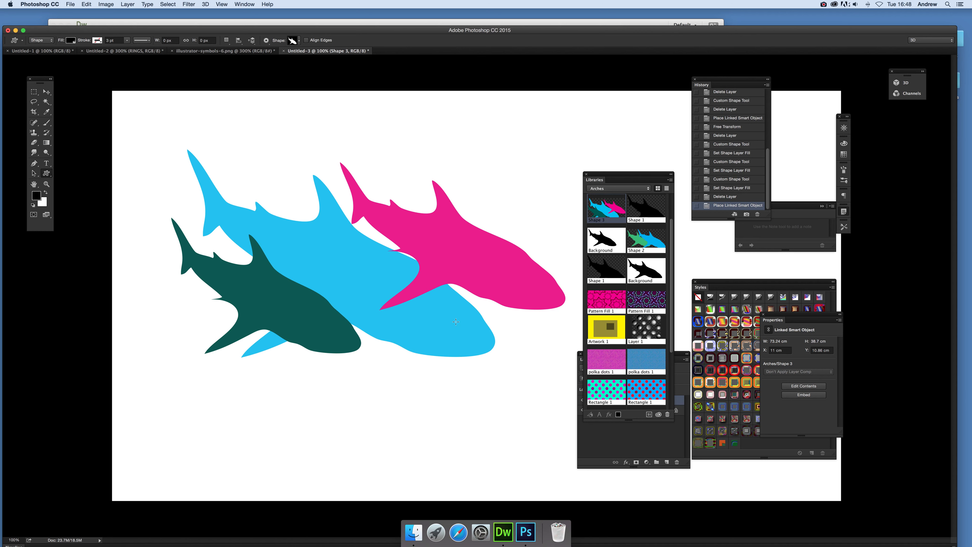
{"action": "mouse_move", "coordinate": [309, 160]}
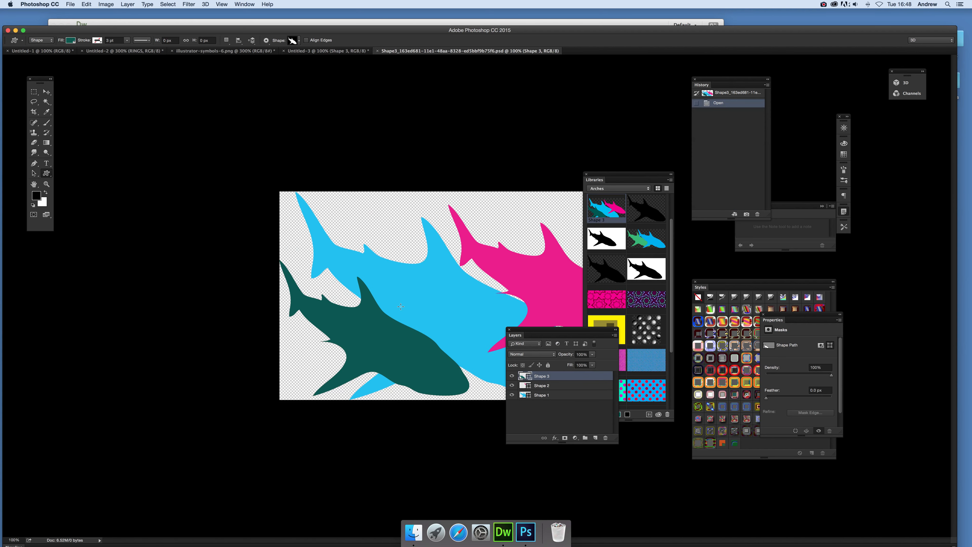
- Reposition and rotate the light blue shark with Free Transform, then refill it a darker blue
{"action": "left_click", "coordinate": [34, 92]}
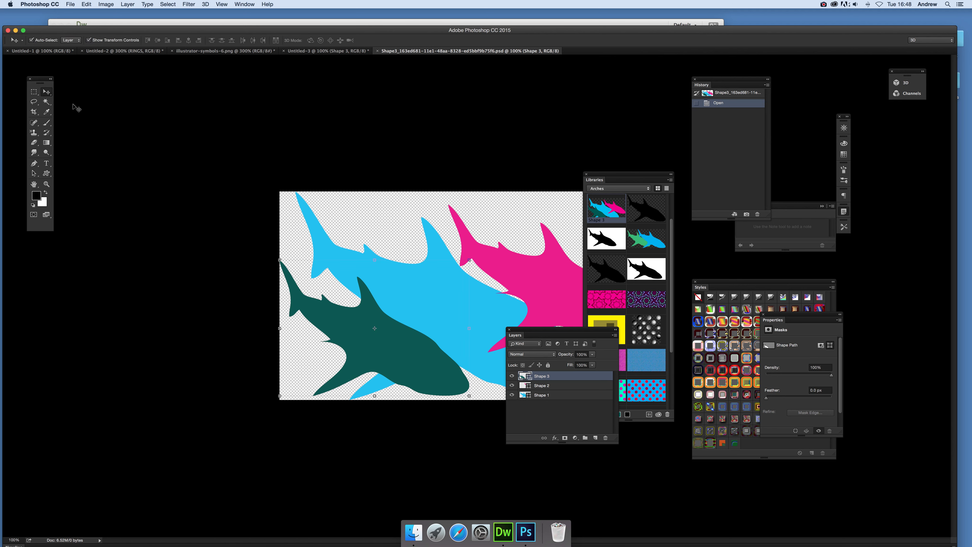
{"action": "mouse_move", "coordinate": [520, 57]}
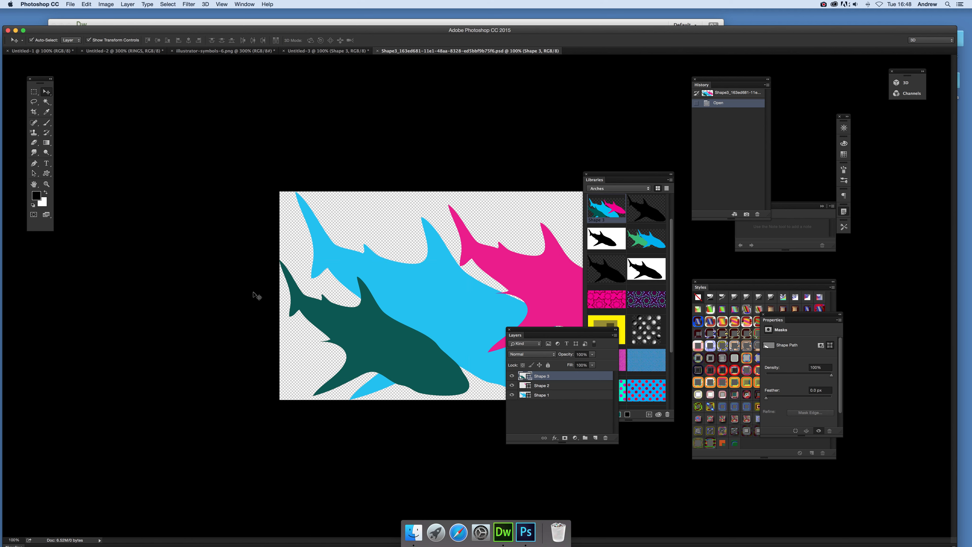
{"action": "left_click", "coordinate": [541, 395]}
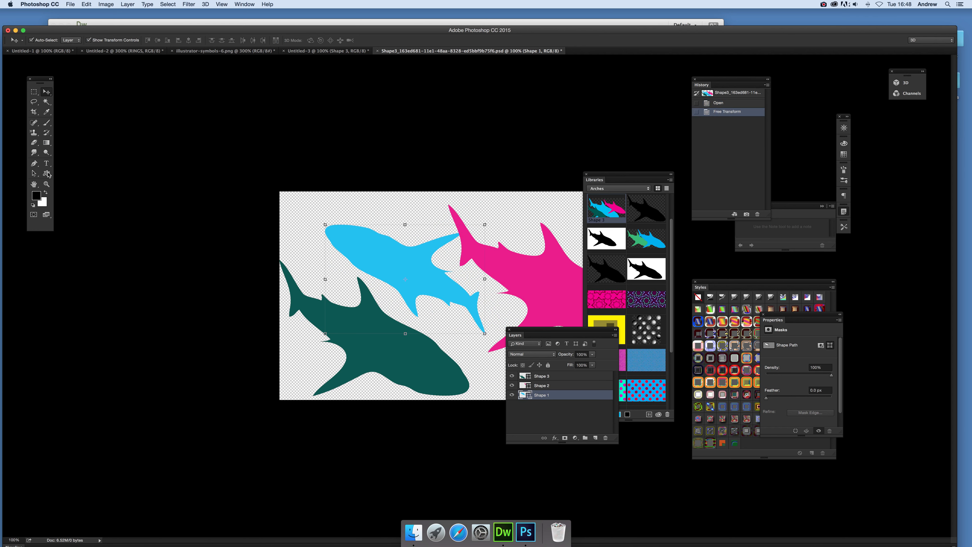
{"action": "left_click", "coordinate": [34, 173]}
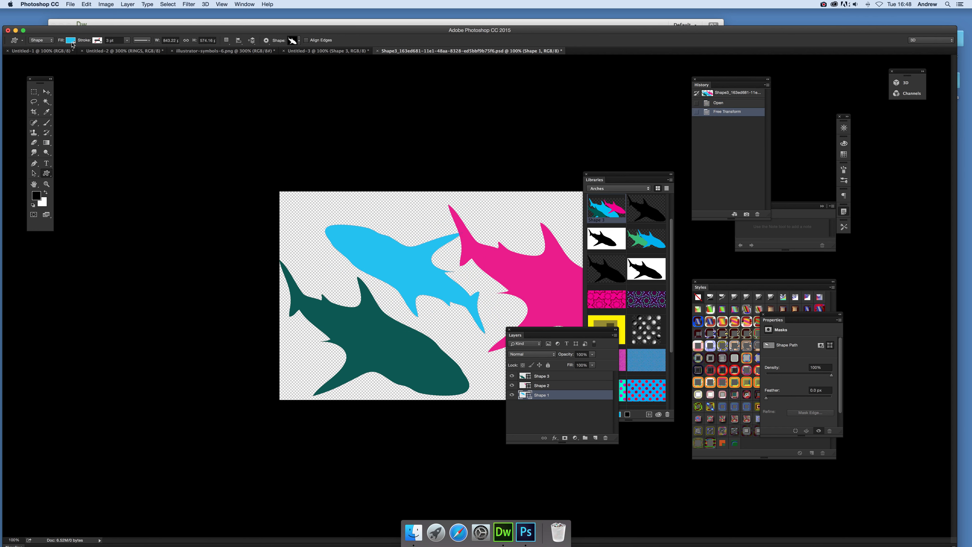
{"action": "left_click", "coordinate": [71, 40]}
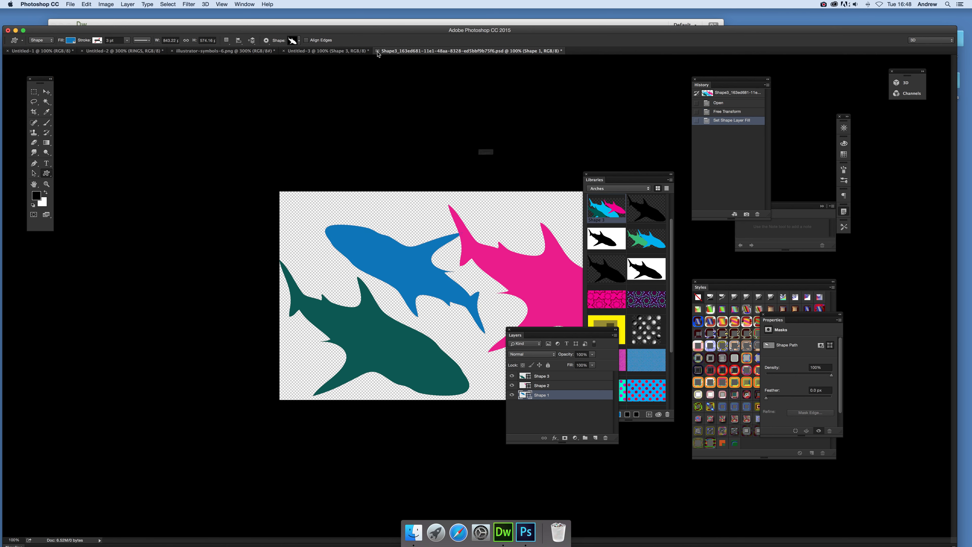
- Return to the Untitled-3 document so the linked sharks update, and select them with the Move tool
{"action": "left_click", "coordinate": [376, 50]}
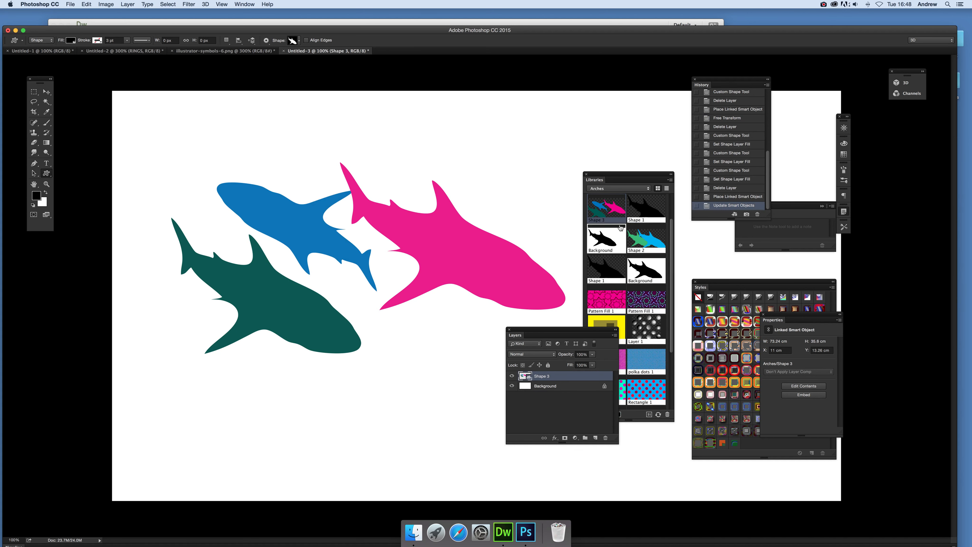
{"action": "mouse_move", "coordinate": [606, 221]}
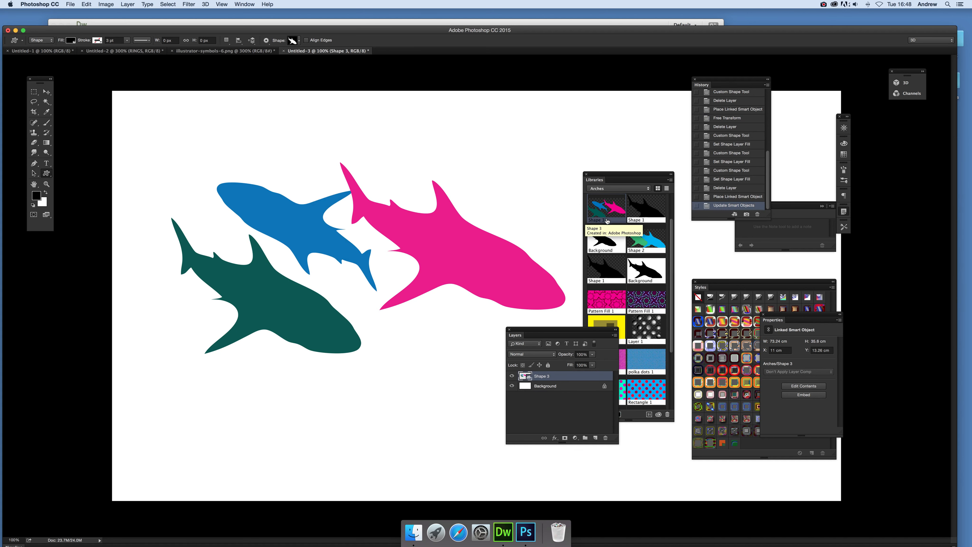
{"action": "mouse_move", "coordinate": [595, 199]}
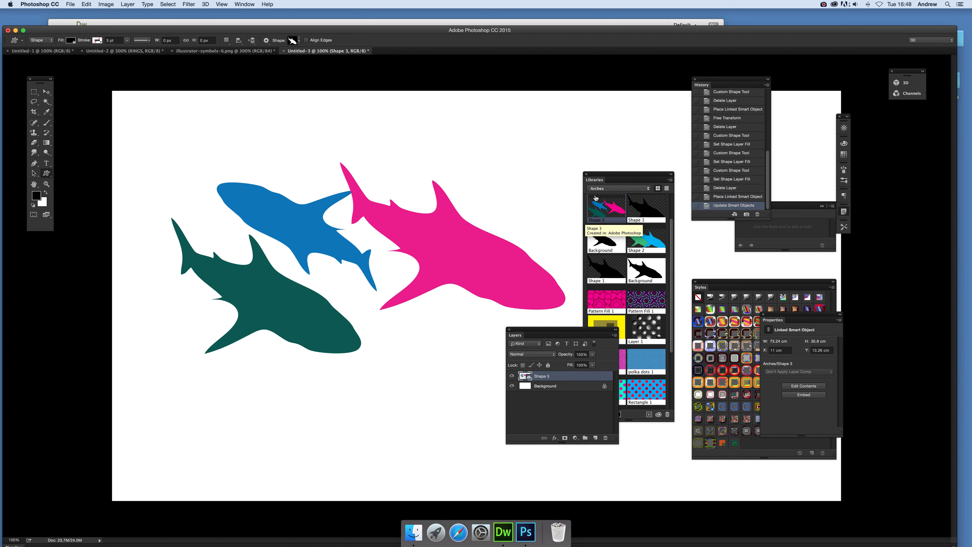
{"action": "mouse_move", "coordinate": [608, 195]}
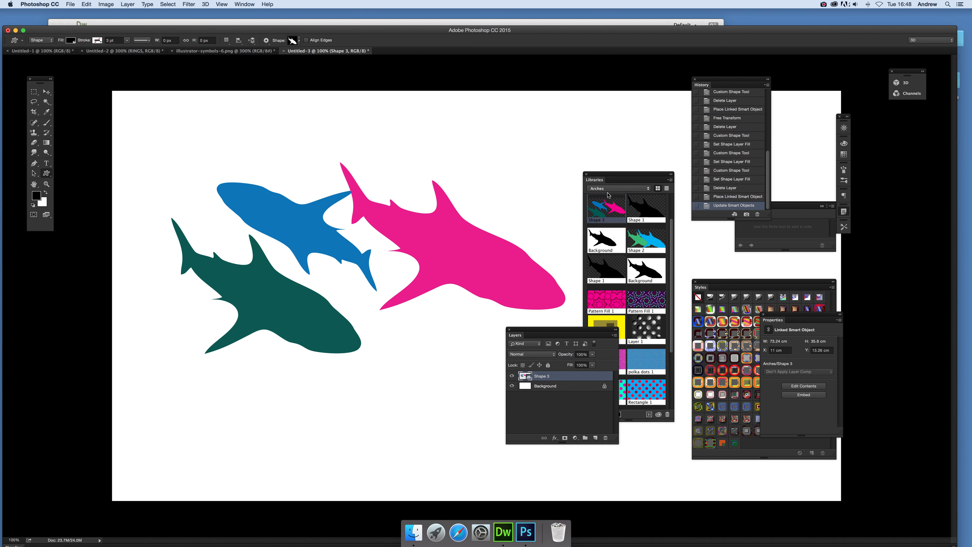
{"action": "mouse_move", "coordinate": [597, 202]}
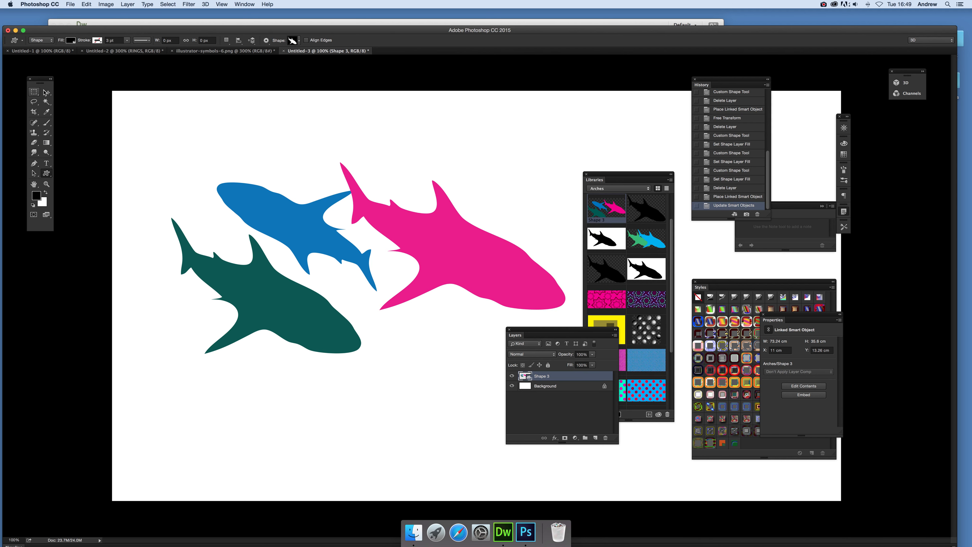
{"action": "left_click", "coordinate": [34, 91]}
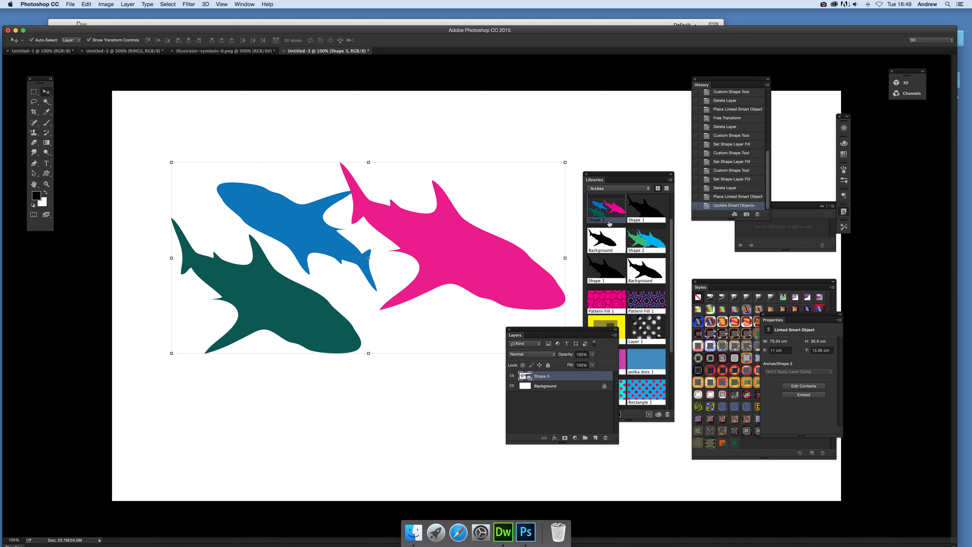
{"action": "mouse_move", "coordinate": [606, 210]}
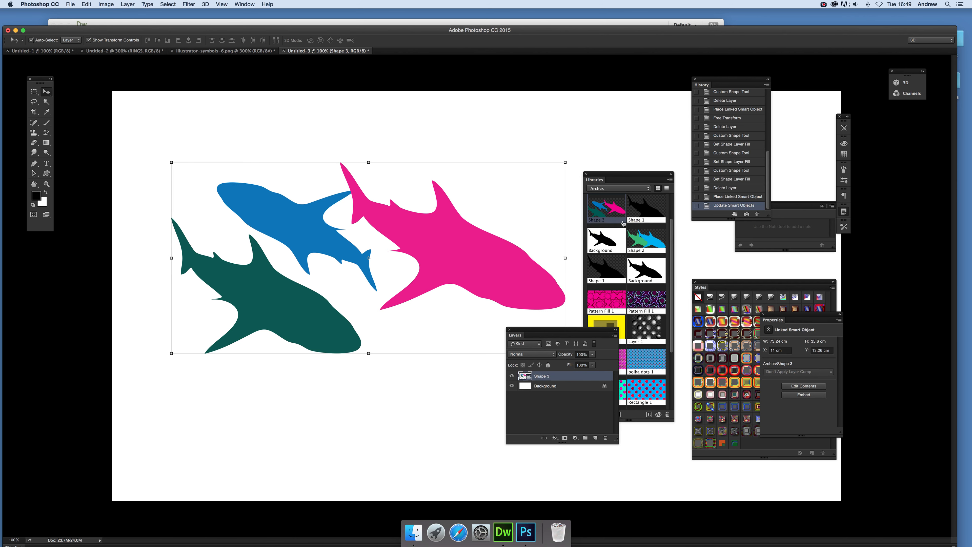
{"action": "mouse_move", "coordinate": [606, 208]}
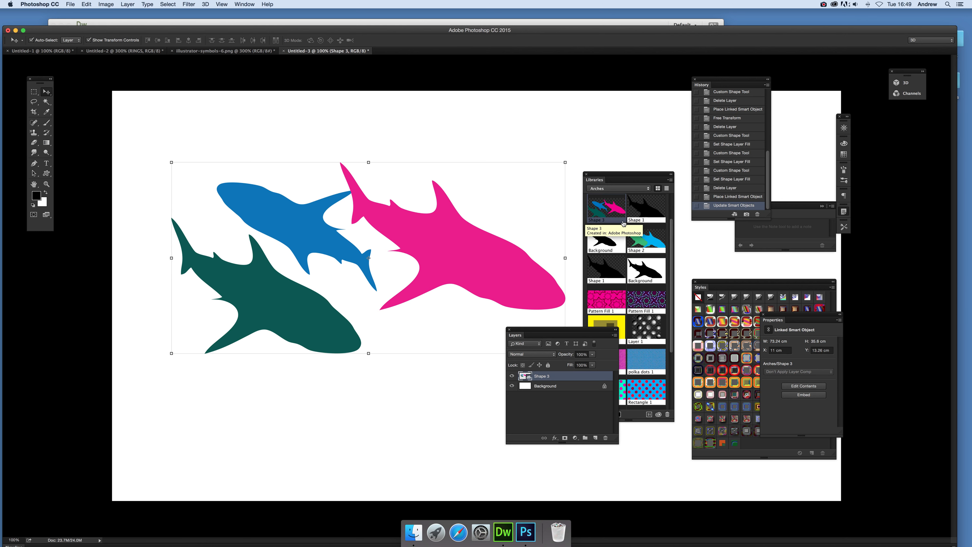
{"action": "mouse_move", "coordinate": [773, 3]}
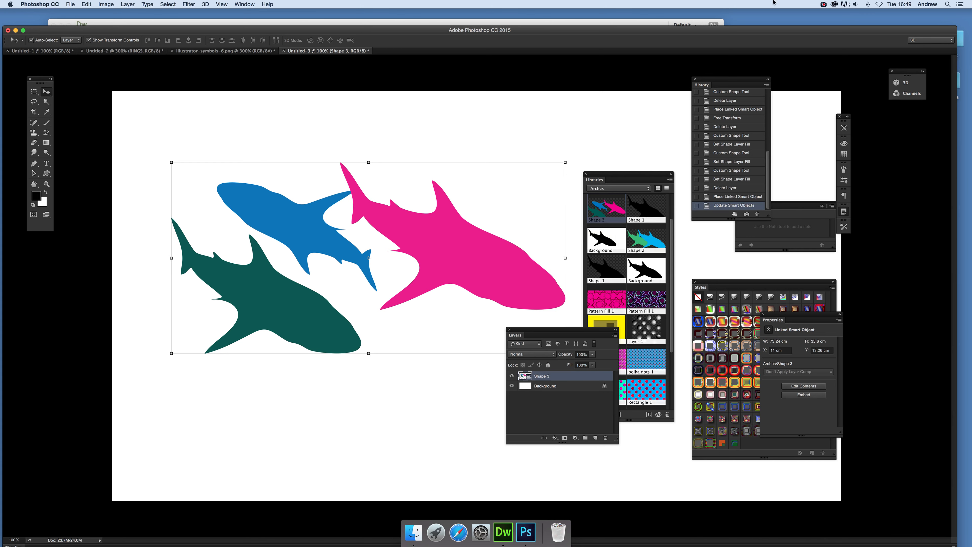